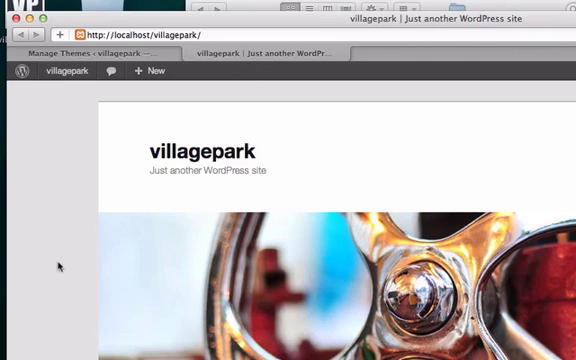
# Scroll through the villagepark front page running the Twenty Eleven theme
pyautogui.scroll(-3)
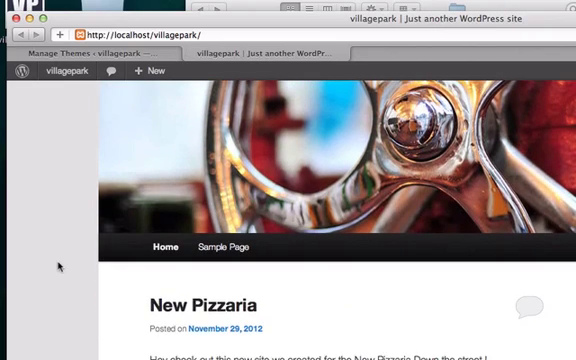
pyautogui.scroll(-3)
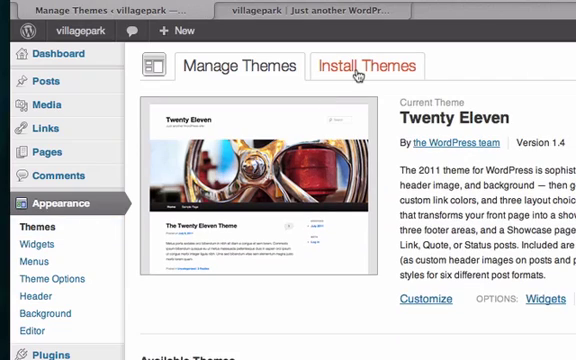
# Search the Install Themes tab for 'responsive' themes
pyautogui.click(370, 65)
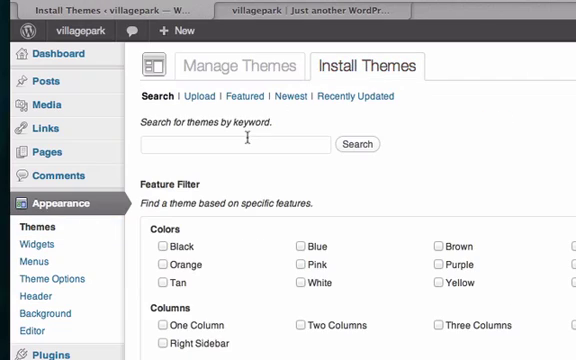
pyautogui.write('responsive')
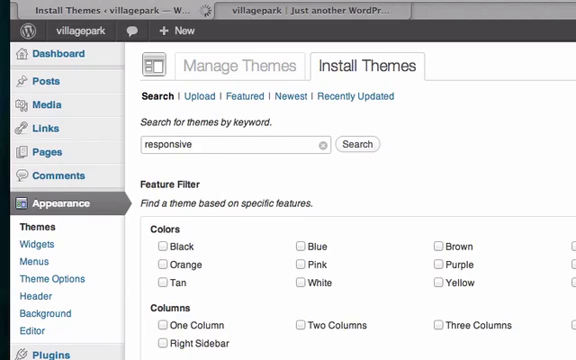
pyautogui.click(360, 144)
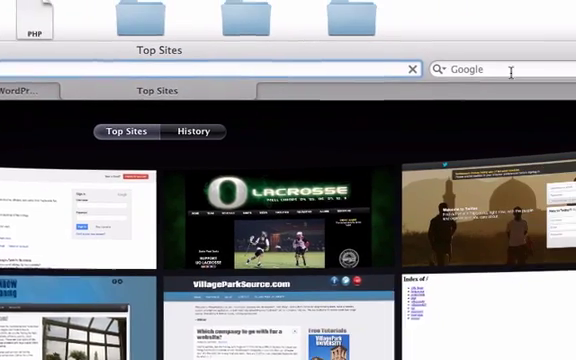
# Search the web for 'wordpress.org responsive' and browse the Responsive theme page
pyautogui.write('word')
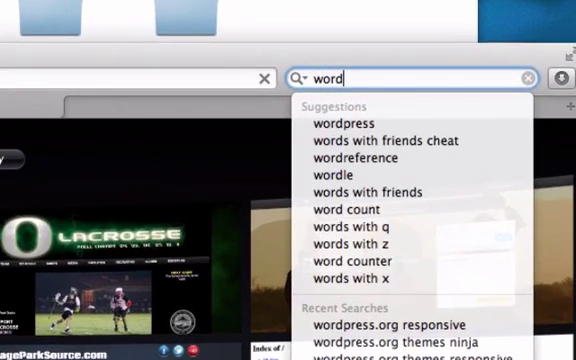
pyautogui.write('wordpress.org resp')
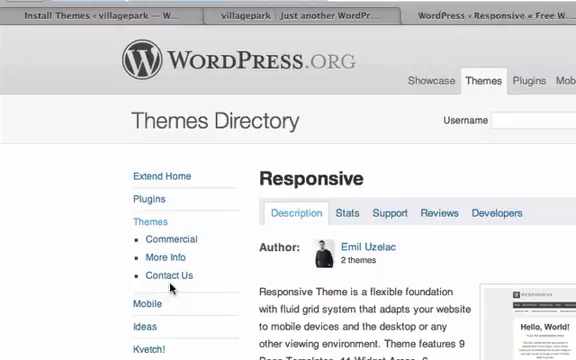
pyautogui.scroll(-3)
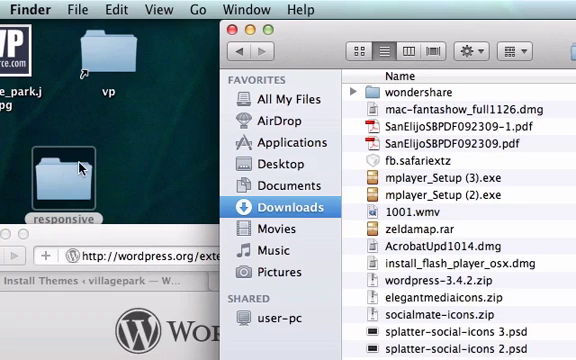
# Select the unpacked 'responsive' theme folder on the desktop
pyautogui.click(66, 155)
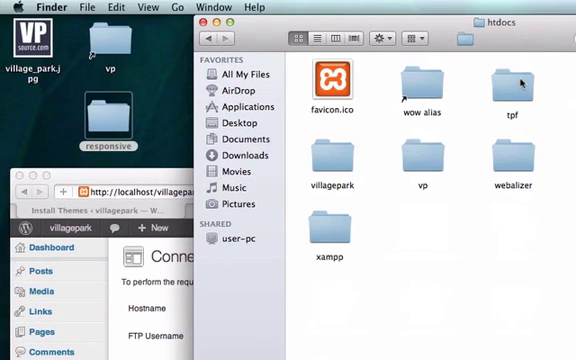
# Open the villagepark site folder and its wp-content themes folder in Finder
pyautogui.click(335, 160)
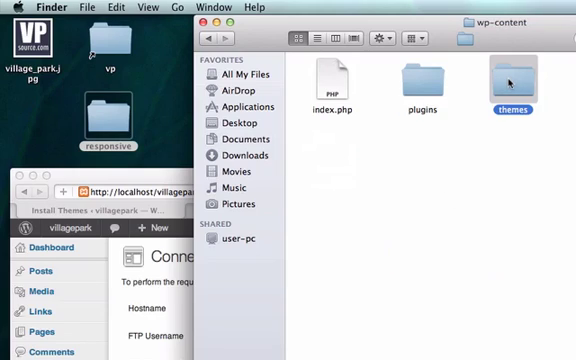
pyautogui.doubleClick(509, 78)
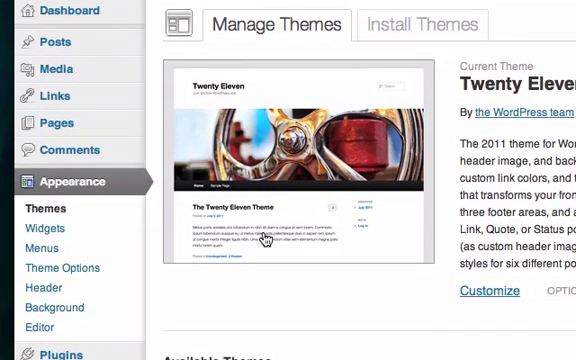
# Scroll down to Available Themes to find Responsive by ThemeID
pyautogui.scroll(-3)
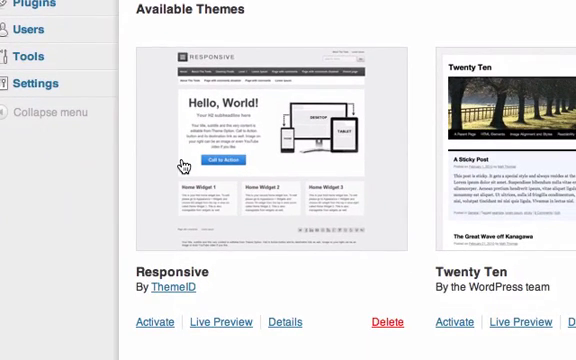
pyautogui.moveTo(118, 312)
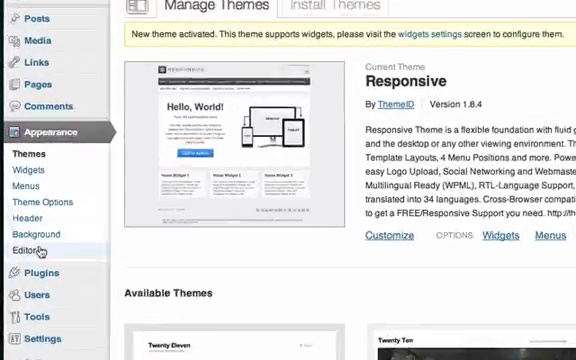
pyautogui.scroll(-3)
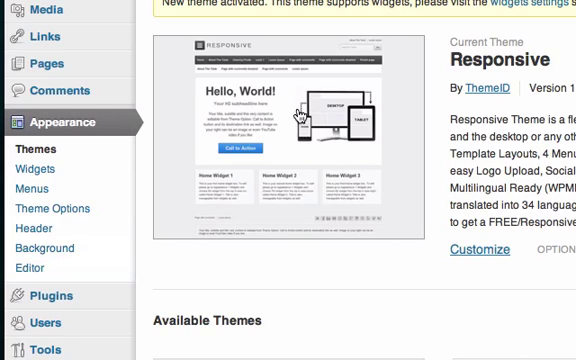
pyautogui.moveTo(474, 46)
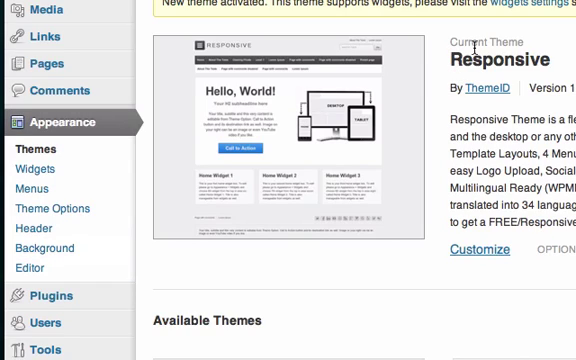